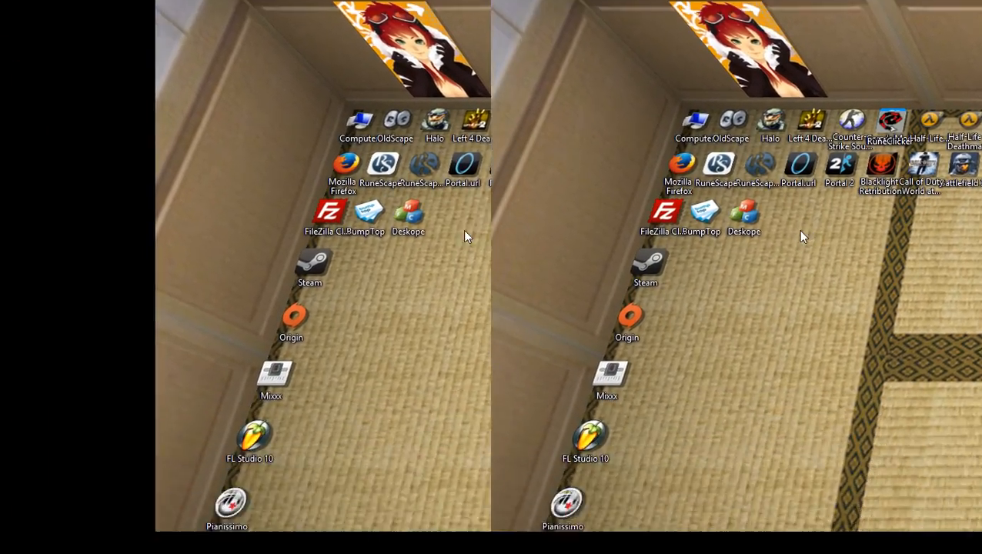
Draft a BumpTop sticky note reading 'Take a deep breath', then leave for the Start screen
double_click(408, 215)
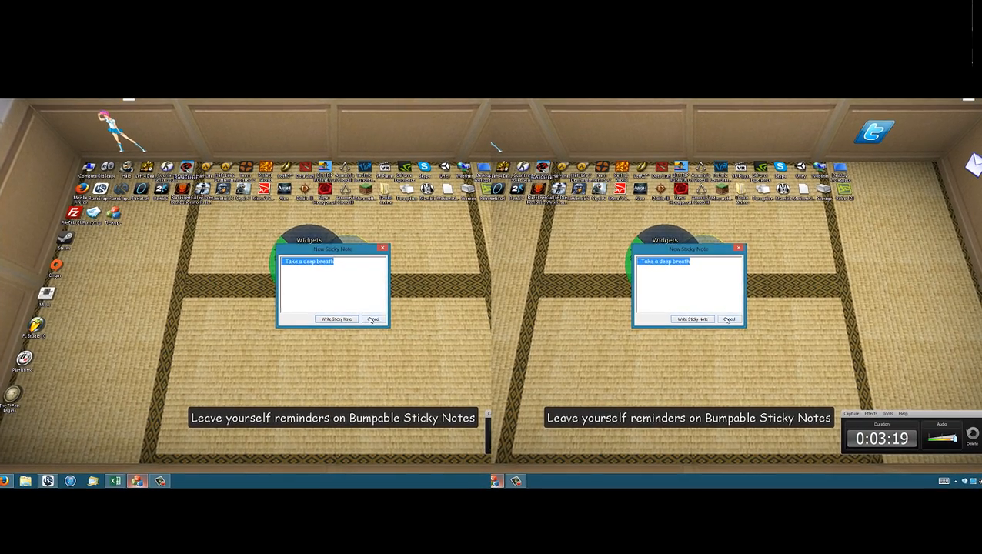
left_click(374, 319)
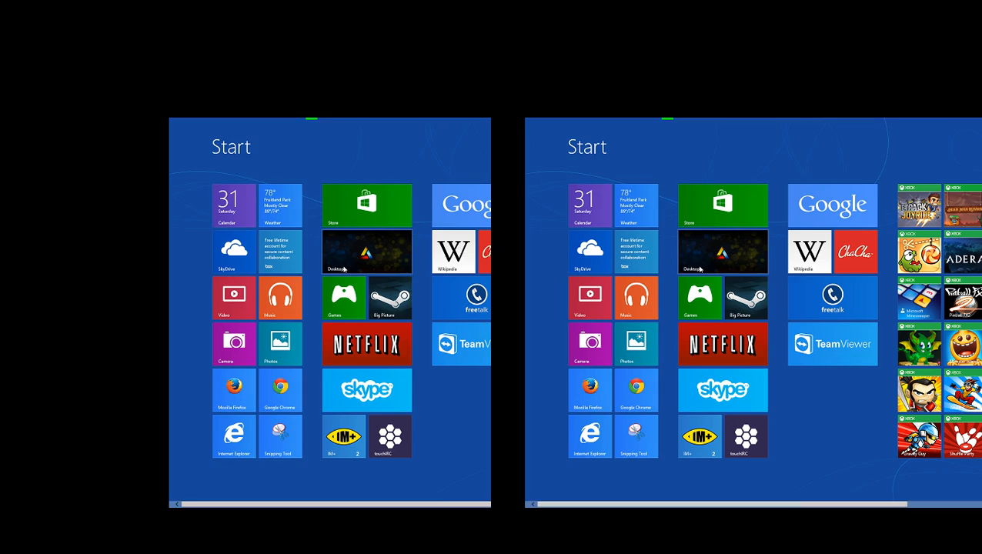
Launch the Store from its green Start screen tile
left_click(368, 206)
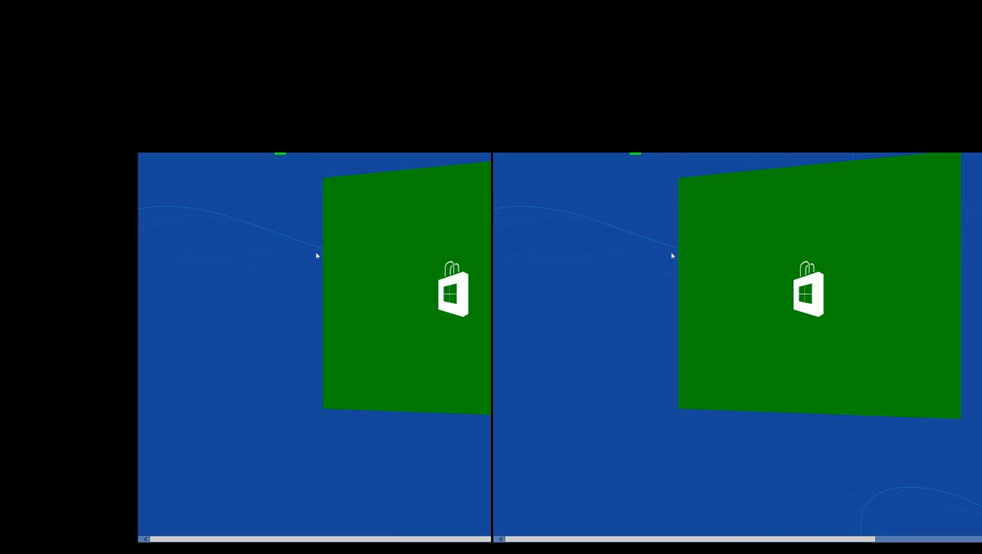